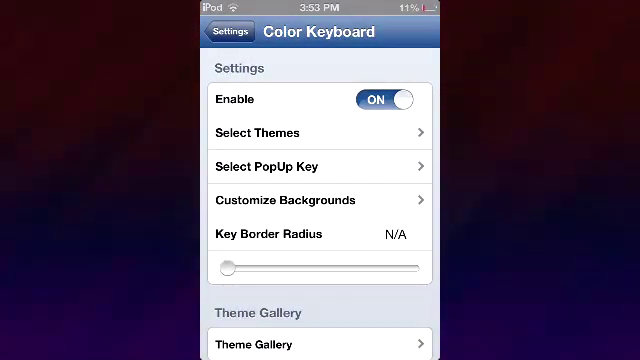
# - Scroll the installed themes list where iOS 7 Theme is the checked theme
pyautogui.scroll(-3)
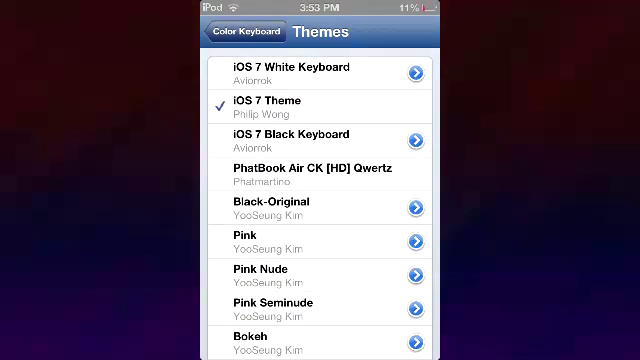
# - Return from the themes list to main settings showing Theme Gallery and Support links
pyautogui.scroll(-3)
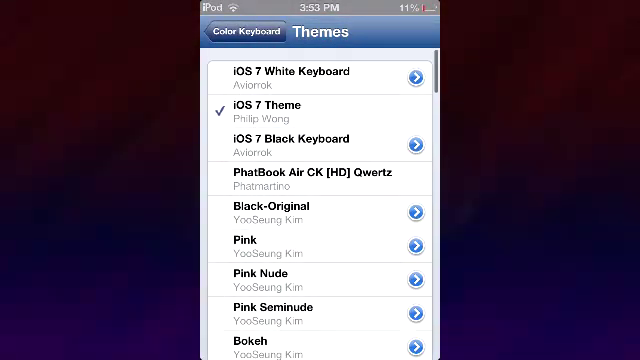
pyautogui.scroll(-3)
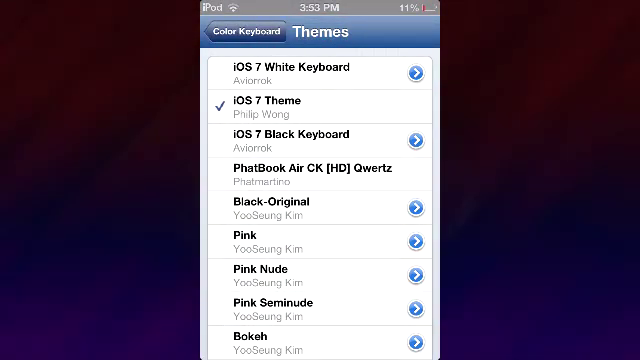
pyautogui.click(236, 32)
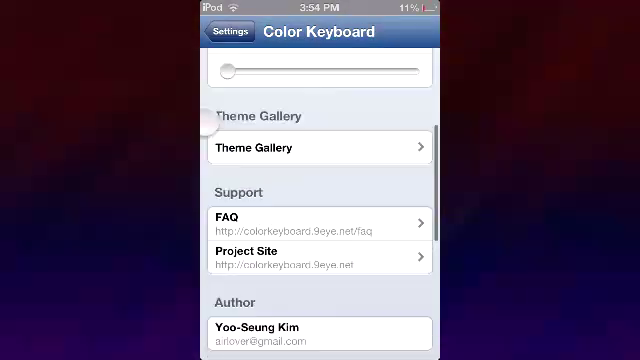
# - Bring up the Spotlight search keyboard showing the white iOS 7 theme
pyautogui.scroll(-3)
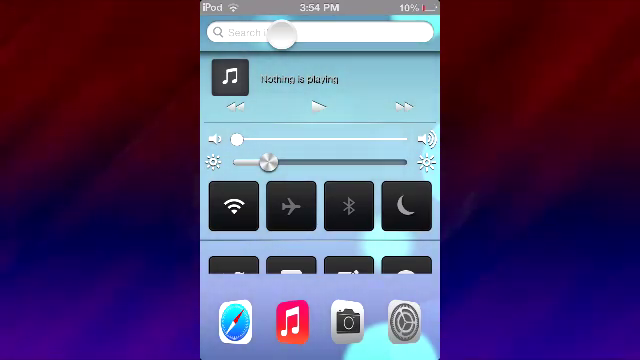
pyautogui.click(318, 36)
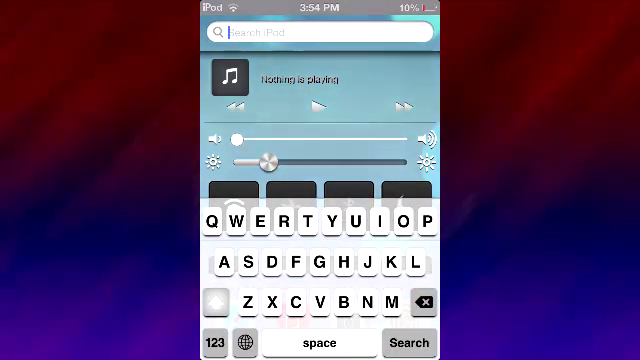